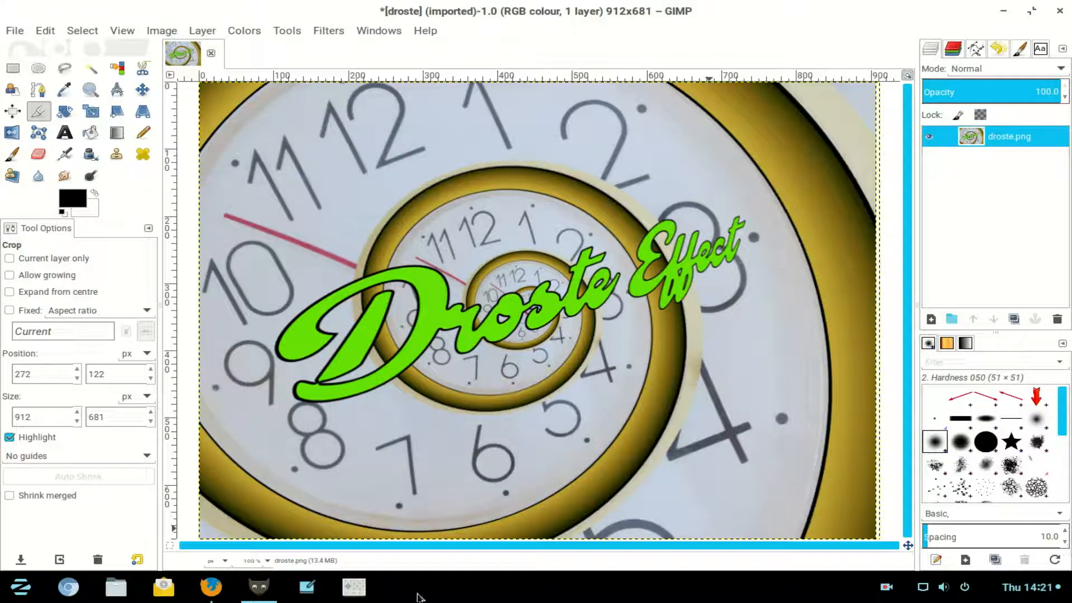
Close all images discarding the unsaved droste changes, then reopen the recent clockface.JPG photo
left_click(210, 586)
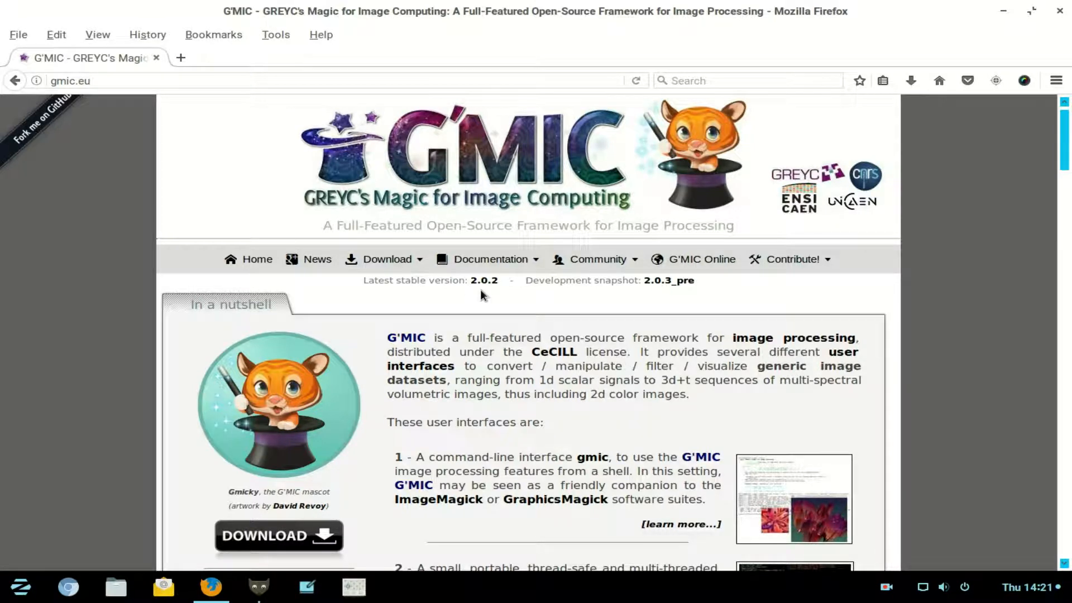
mouse_move(480, 295)
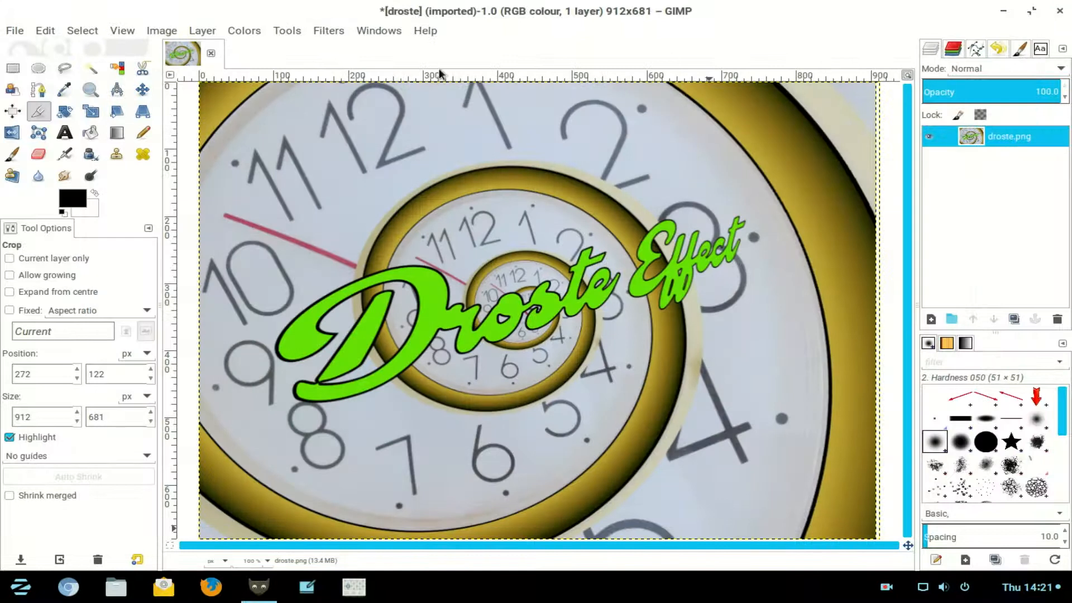
left_click(13, 31)
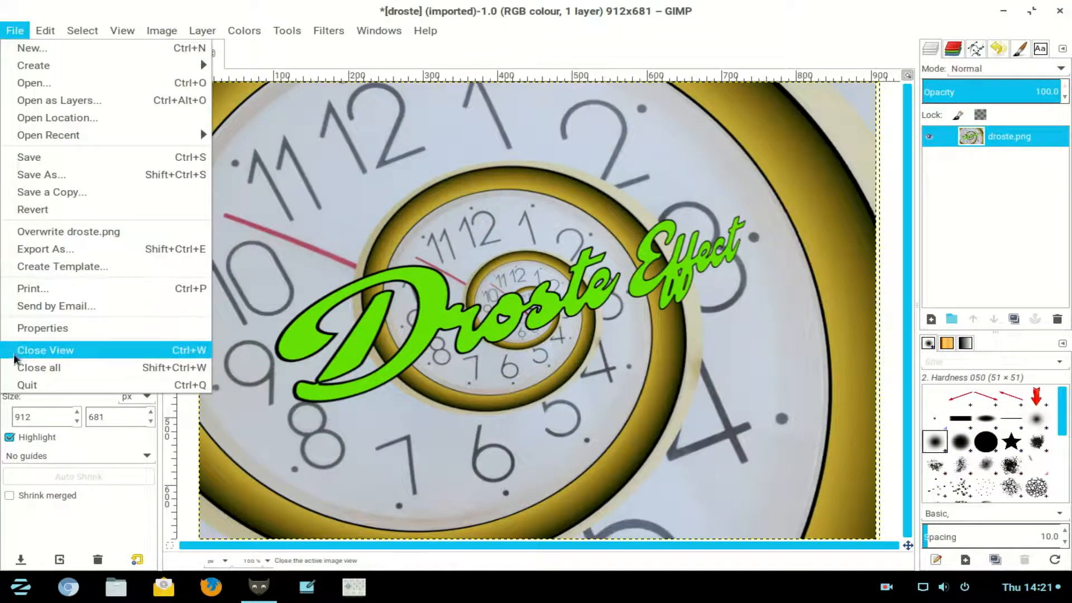
left_click(40, 368)
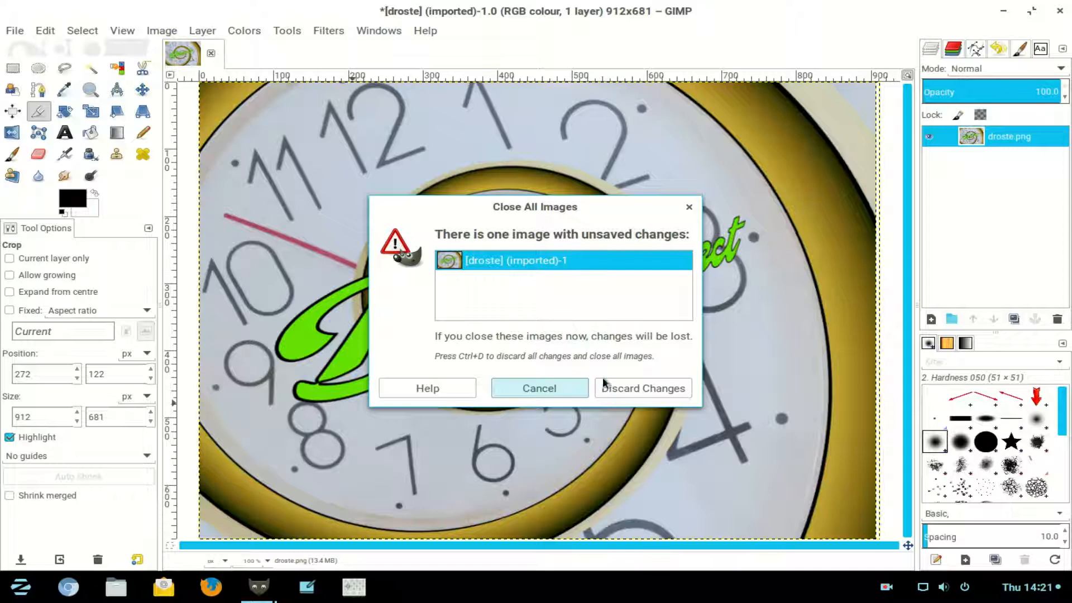
left_click(14, 30)
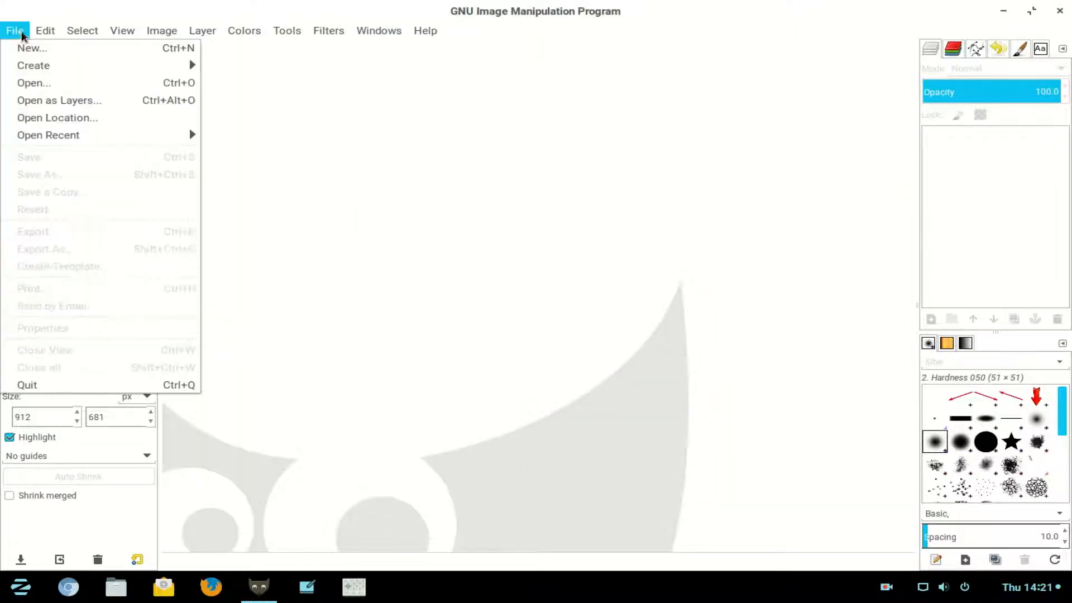
mouse_move(48, 135)
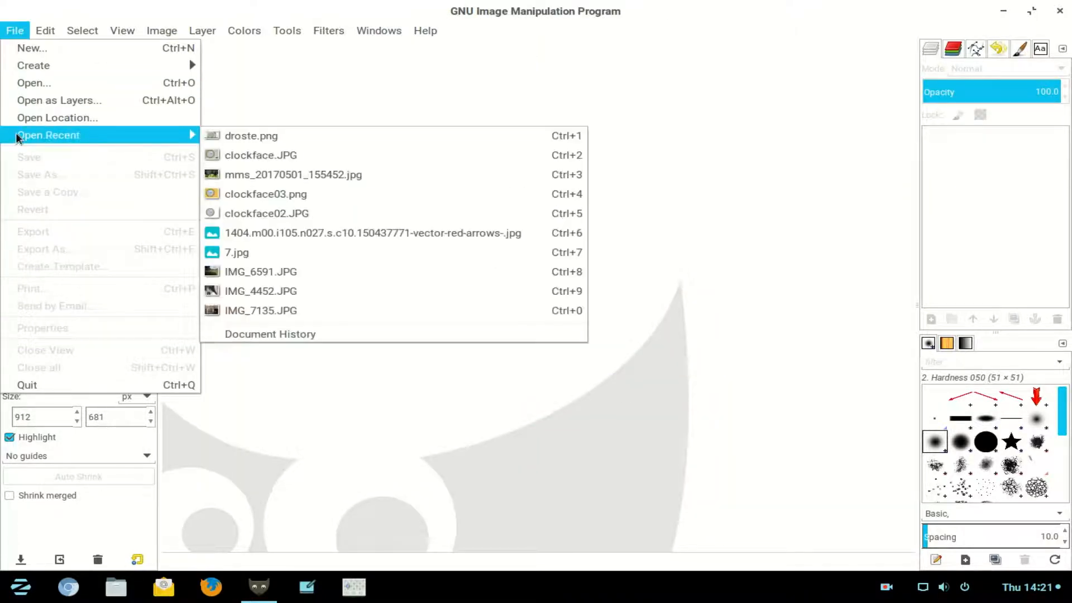
left_click(260, 156)
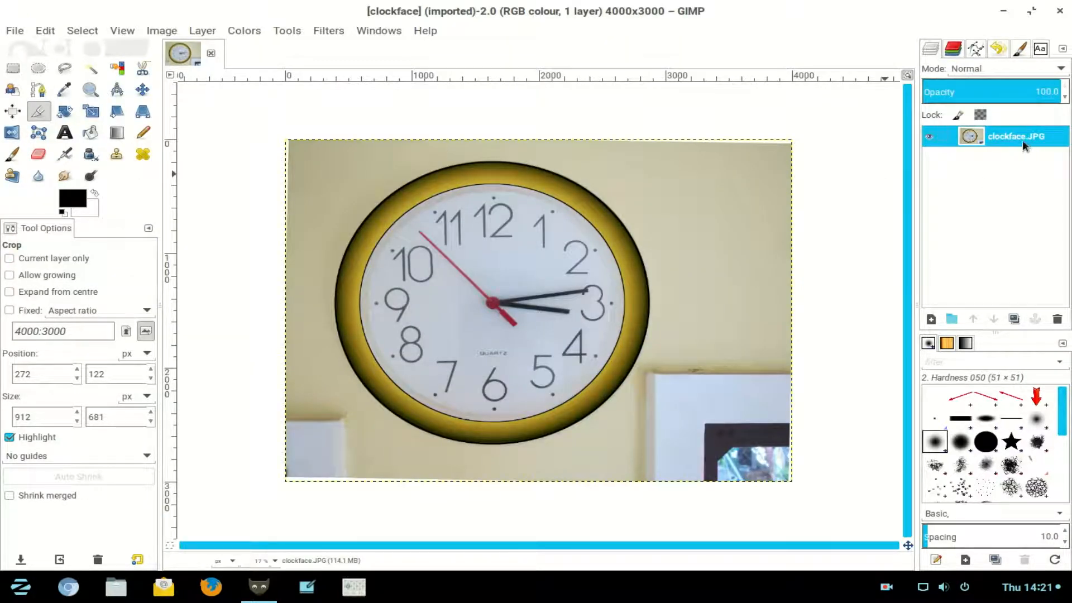
Add an alpha channel to the clockface layer and select the clock with a centre-expanding ellipse
right_click(1017, 135)
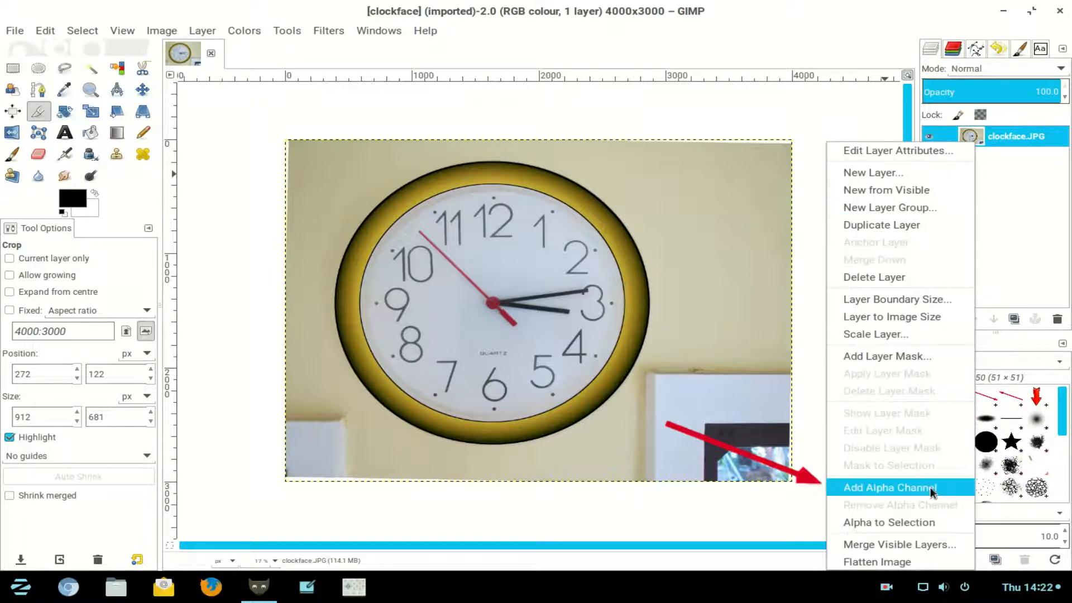
left_click(889, 487)
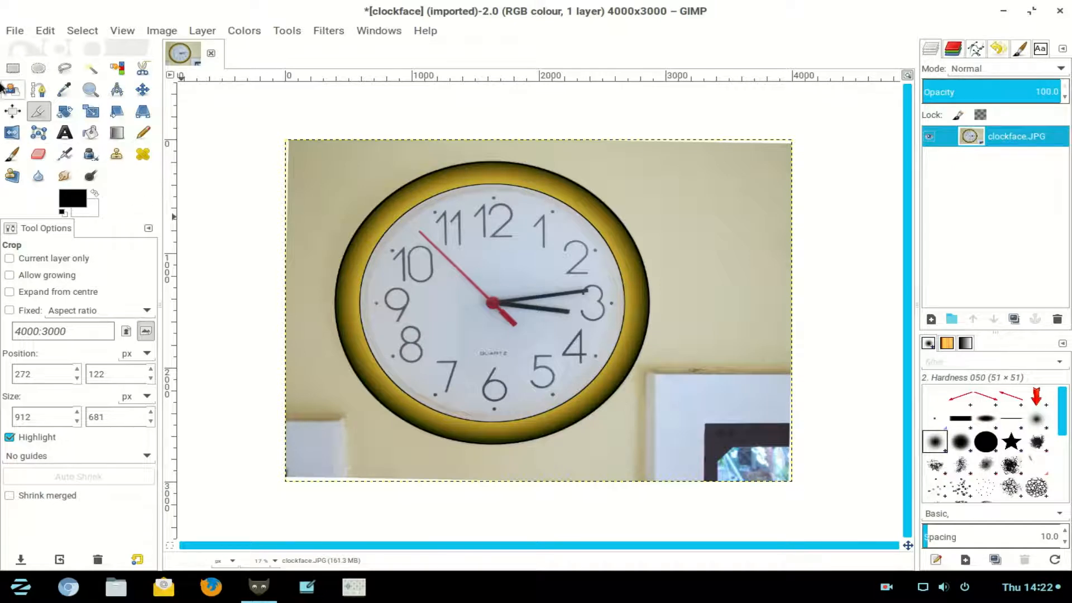
left_click(38, 68)
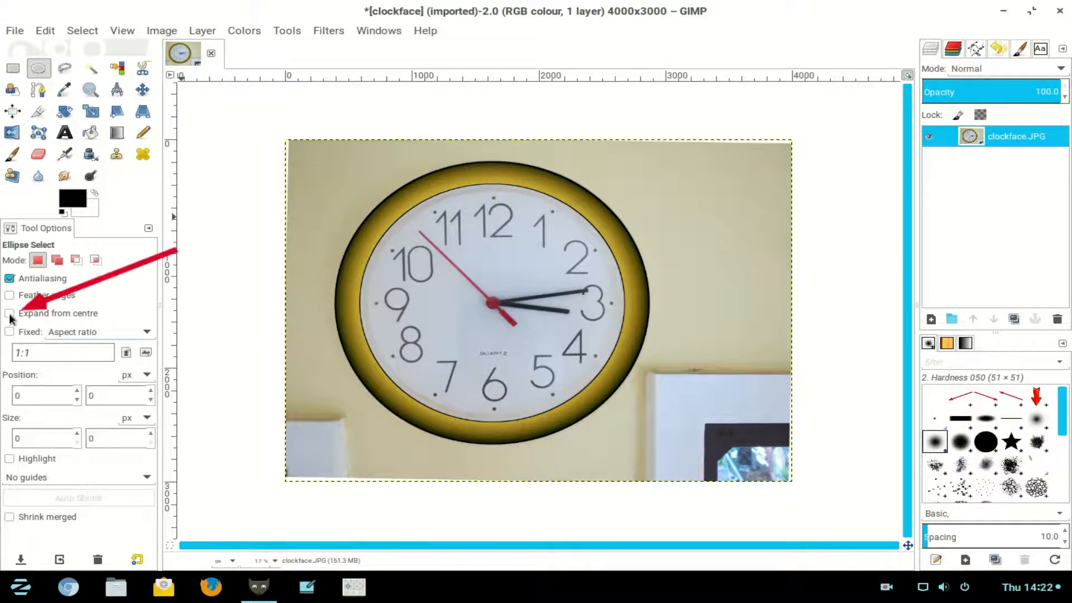
left_click(10, 312)
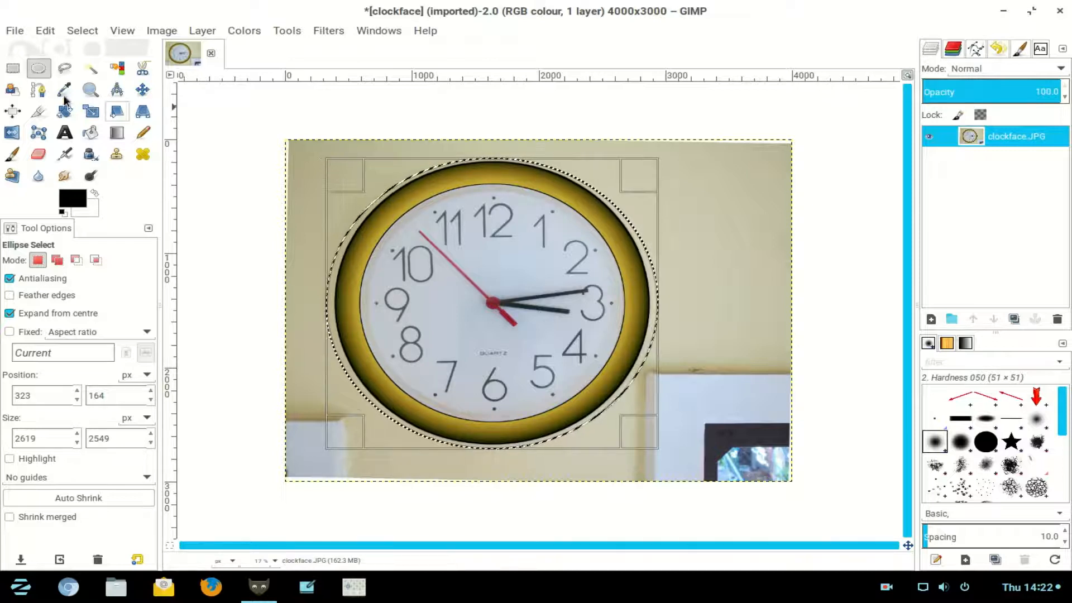
Delete the wall around the clock to transparency and clear the selection
left_click(82, 30)
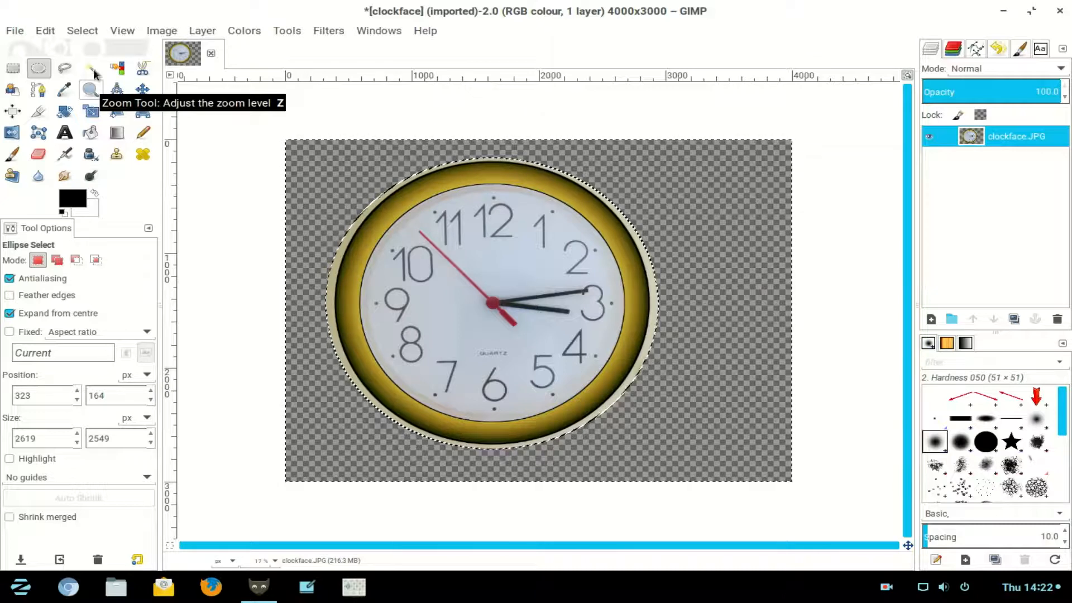
left_click(82, 30)
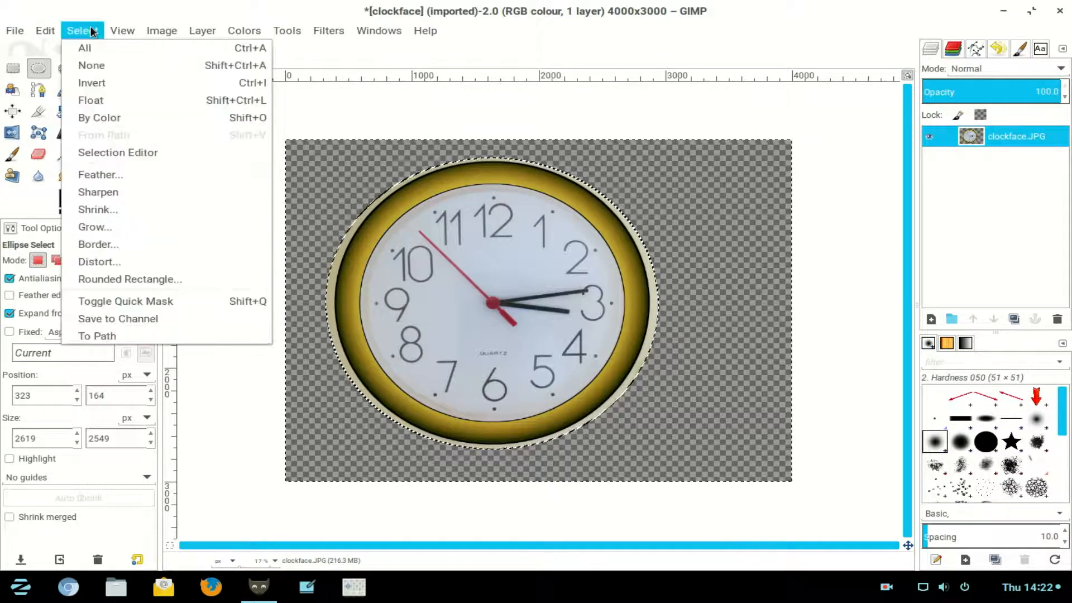
left_click(90, 65)
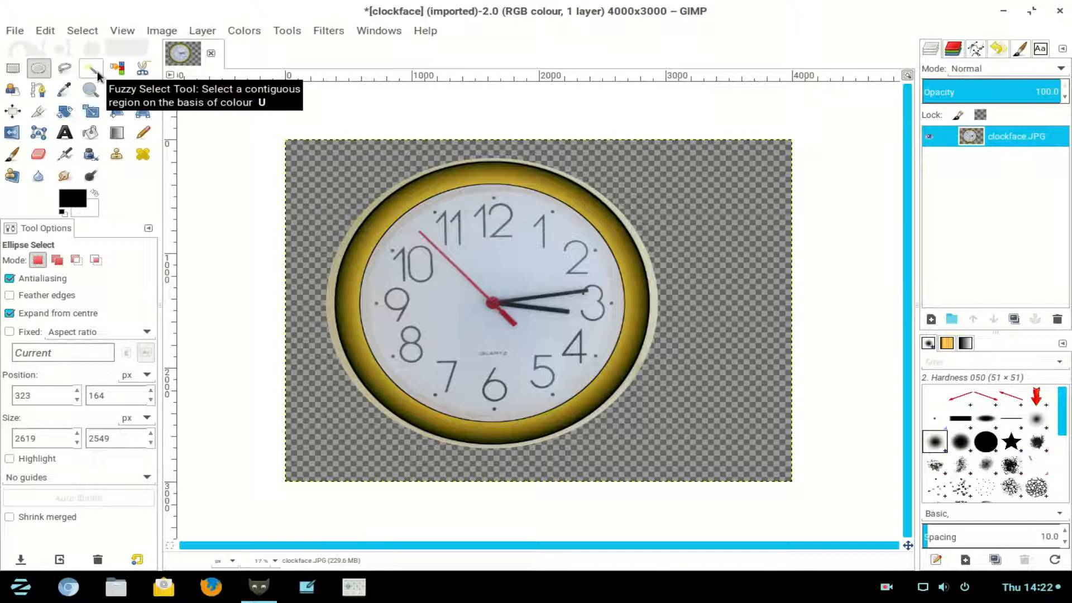
left_click(328, 30)
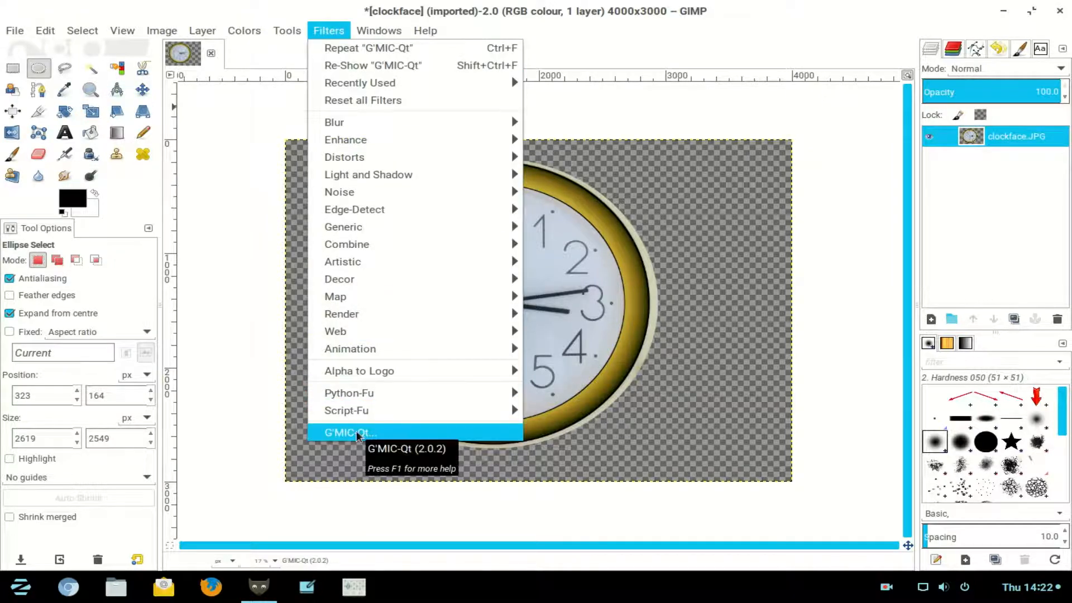
Launch G'MIC-Qt and choose Deformations > Continuous droste with inner radius 40, outer 100, pole rotation 90
left_click(350, 433)
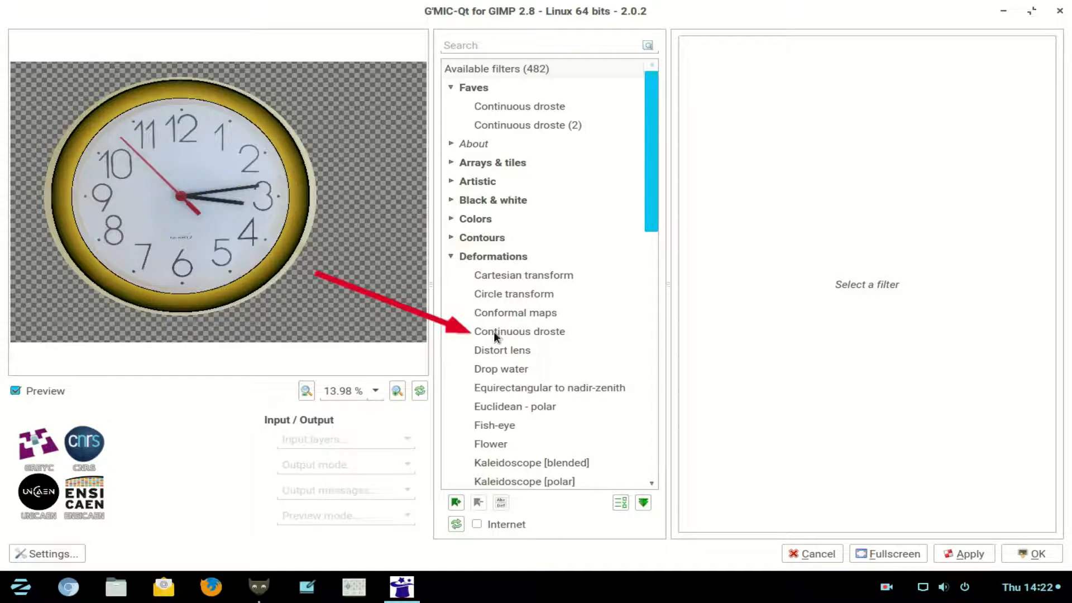
left_click(519, 330)
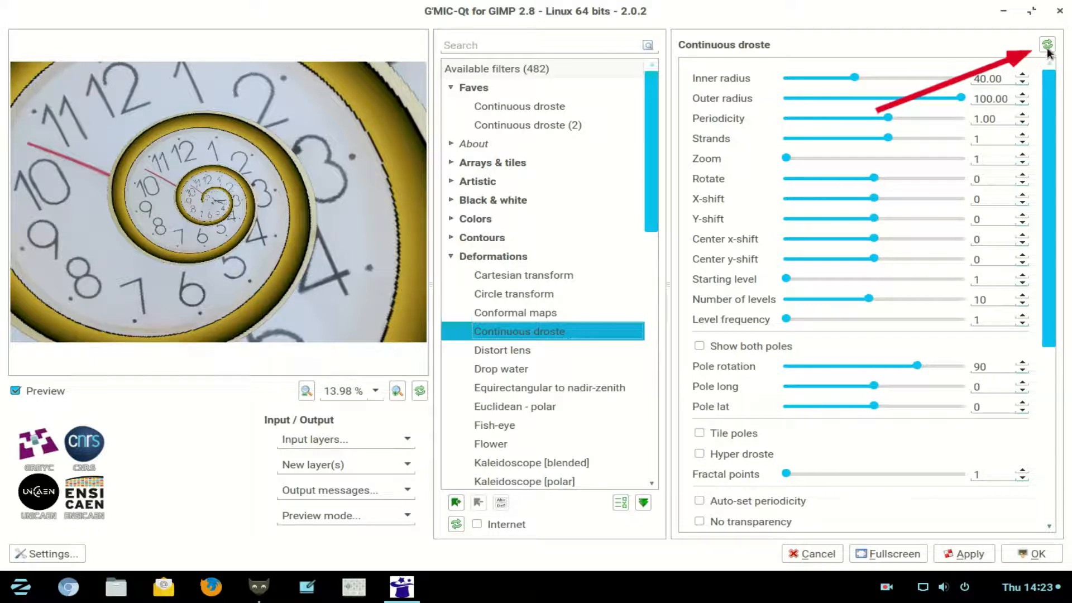
mouse_move(1046, 45)
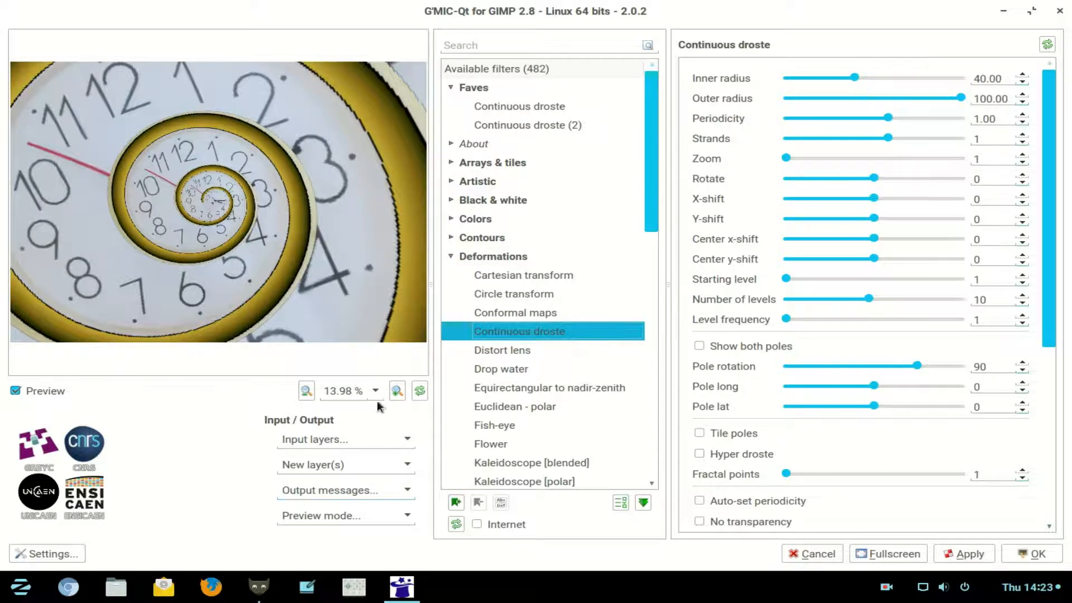
left_click(375, 391)
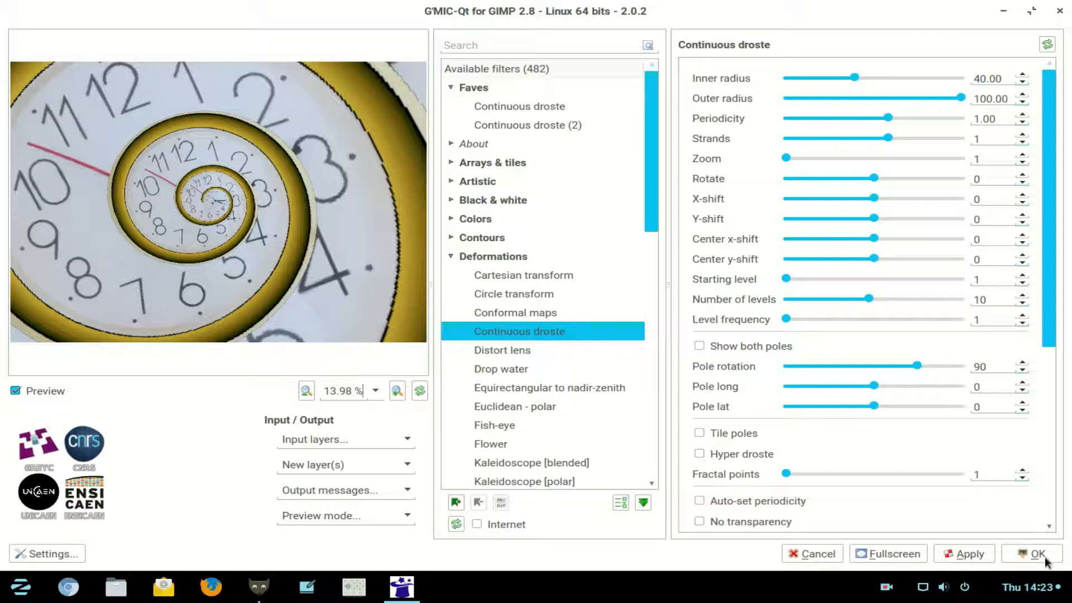
Apply the droste spiral, then hide the lower clockface~.JPG spiral layer
left_click(1040, 553)
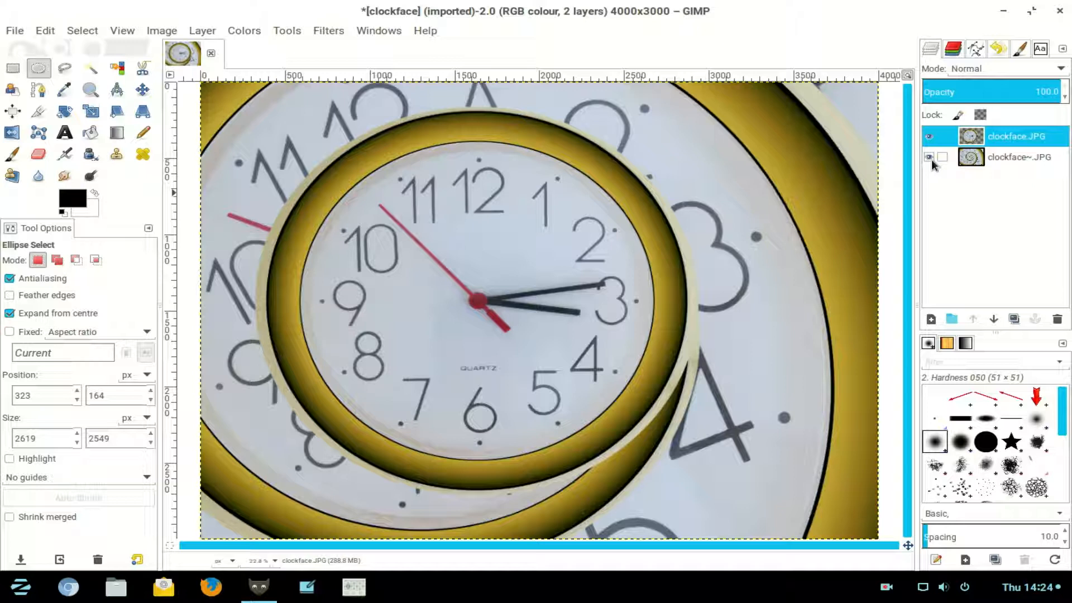
left_click(931, 157)
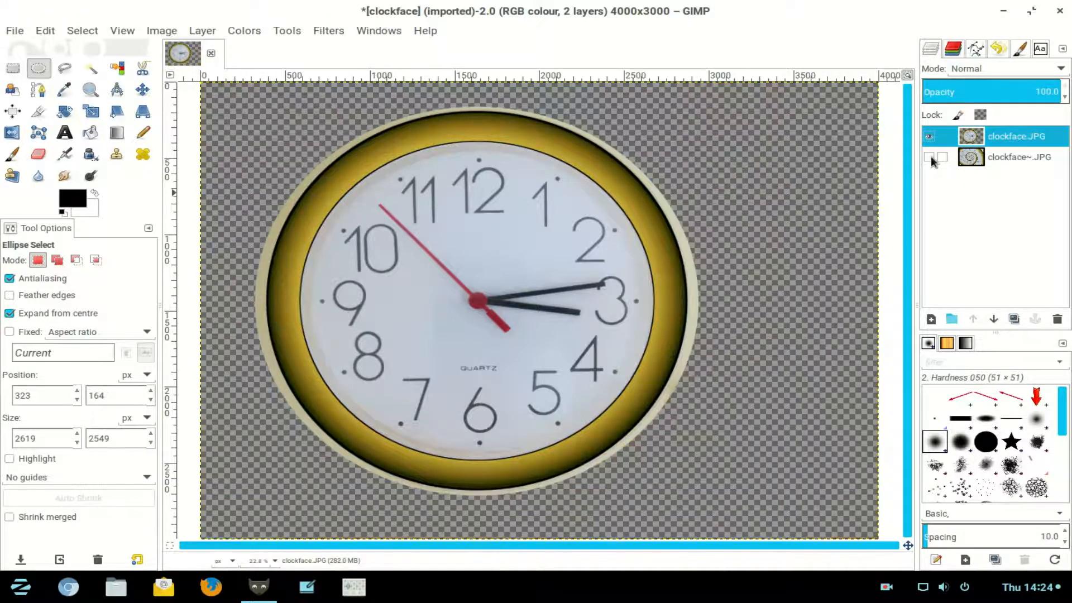
Re-show G'MIC-Qt on Continuous droste and set Edge behavior x and y to Reflect
left_click(328, 30)
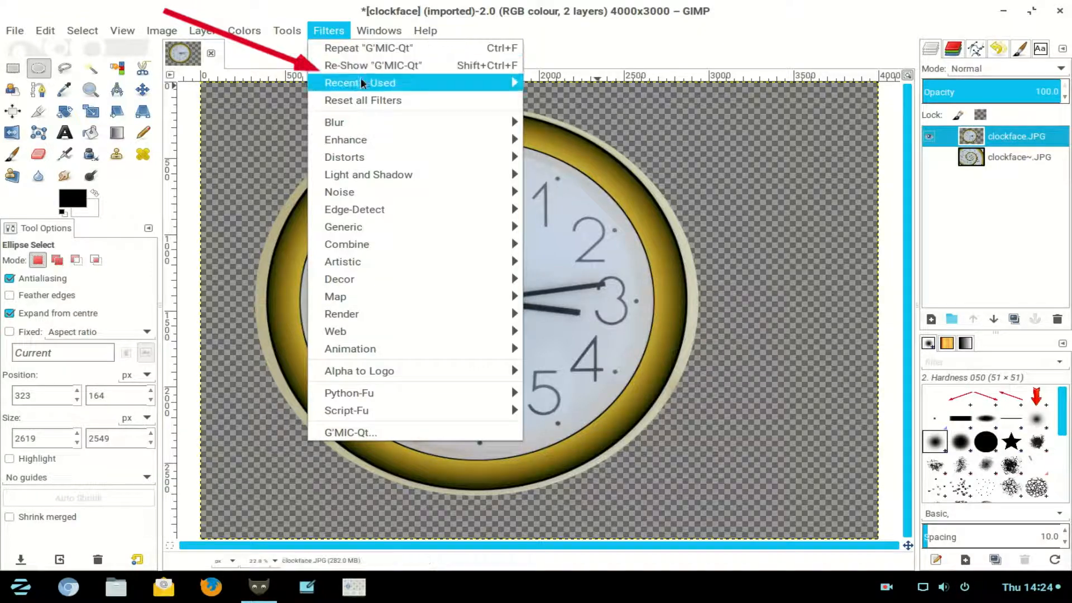
mouse_move(373, 64)
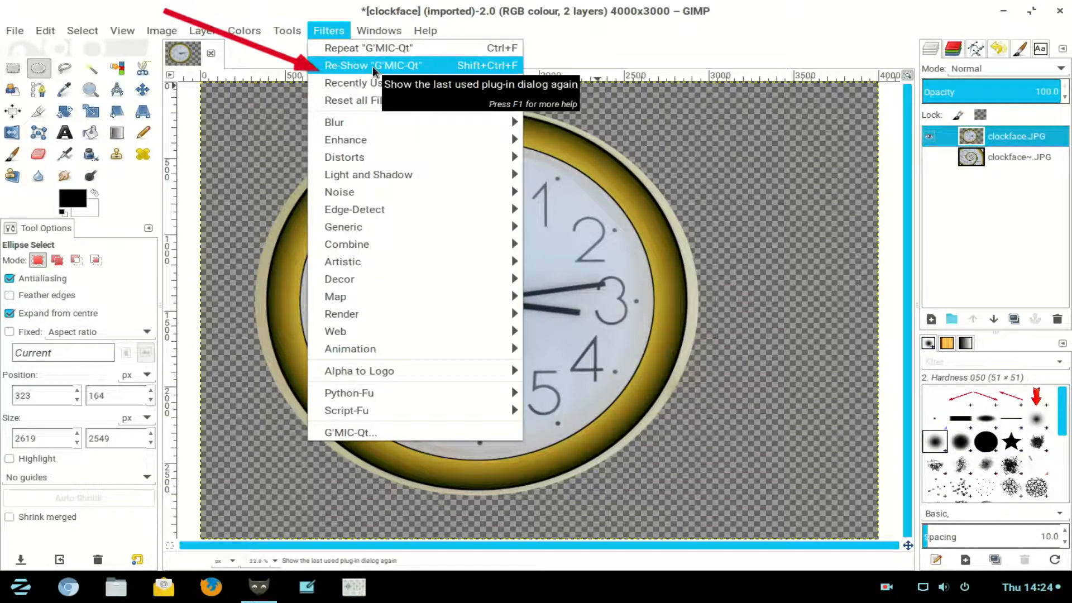
left_click(373, 66)
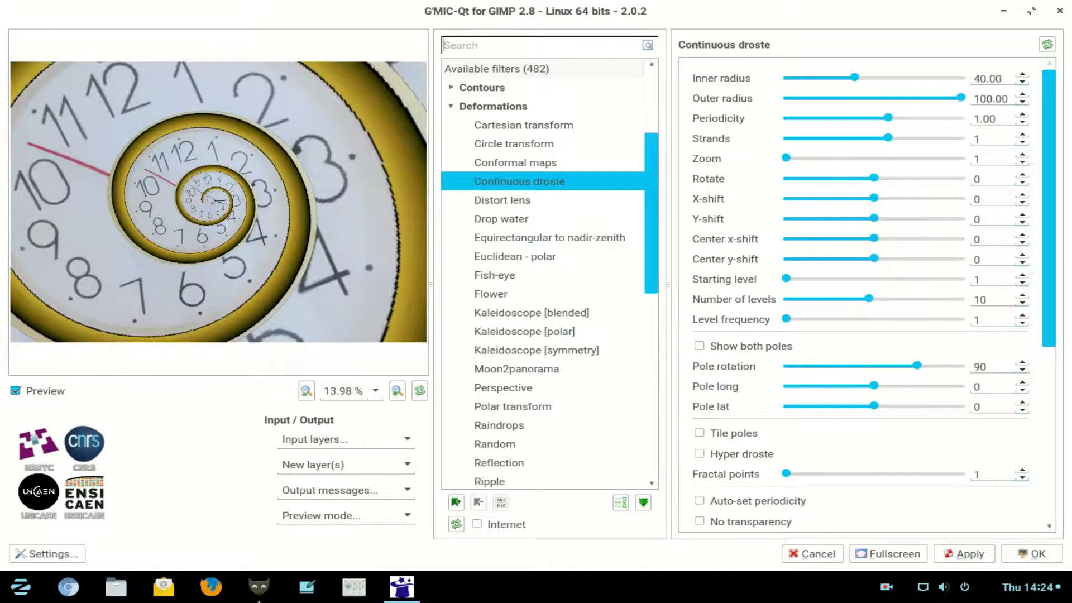
scroll("down", 3)
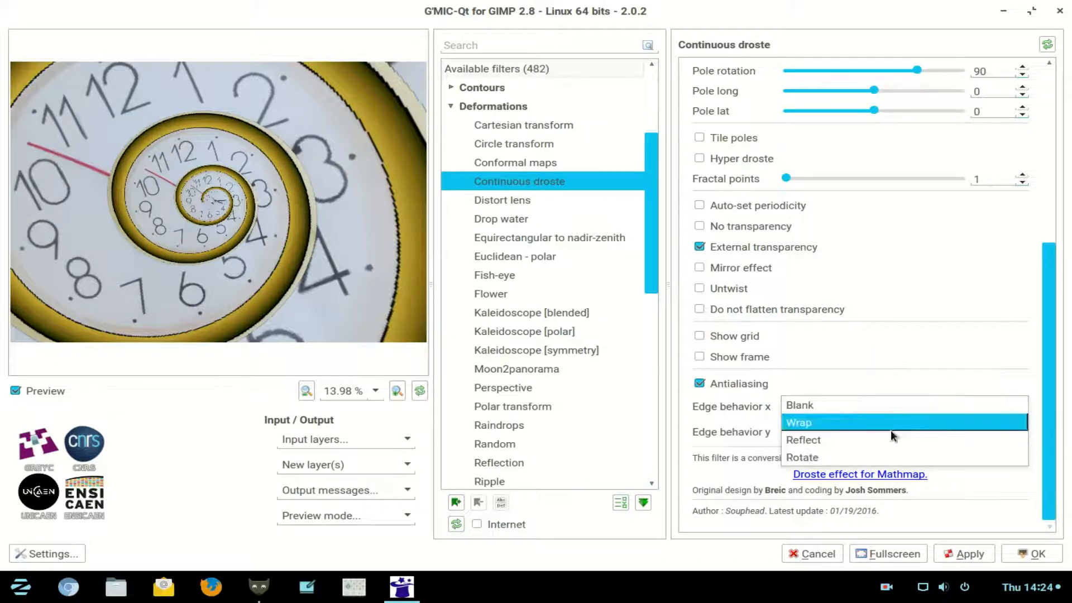
left_click(803, 440)
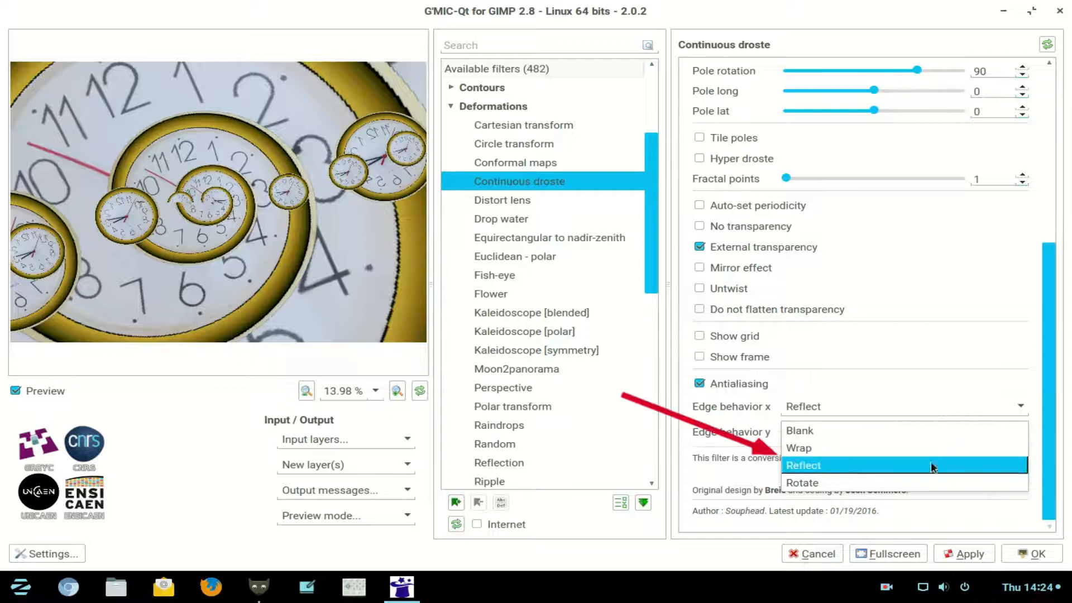
left_click(803, 464)
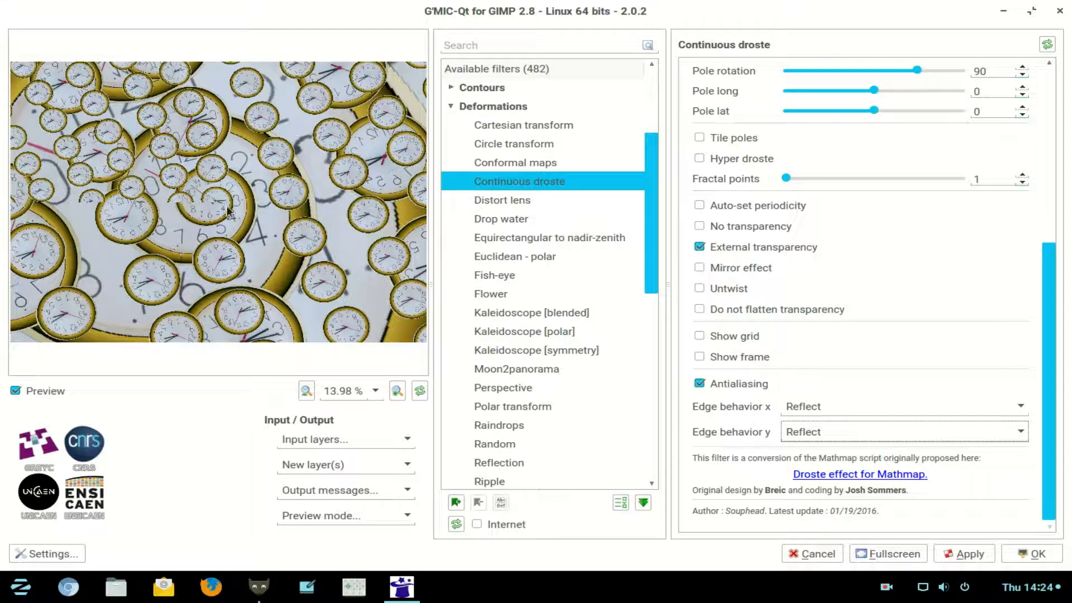
mouse_move(258, 166)
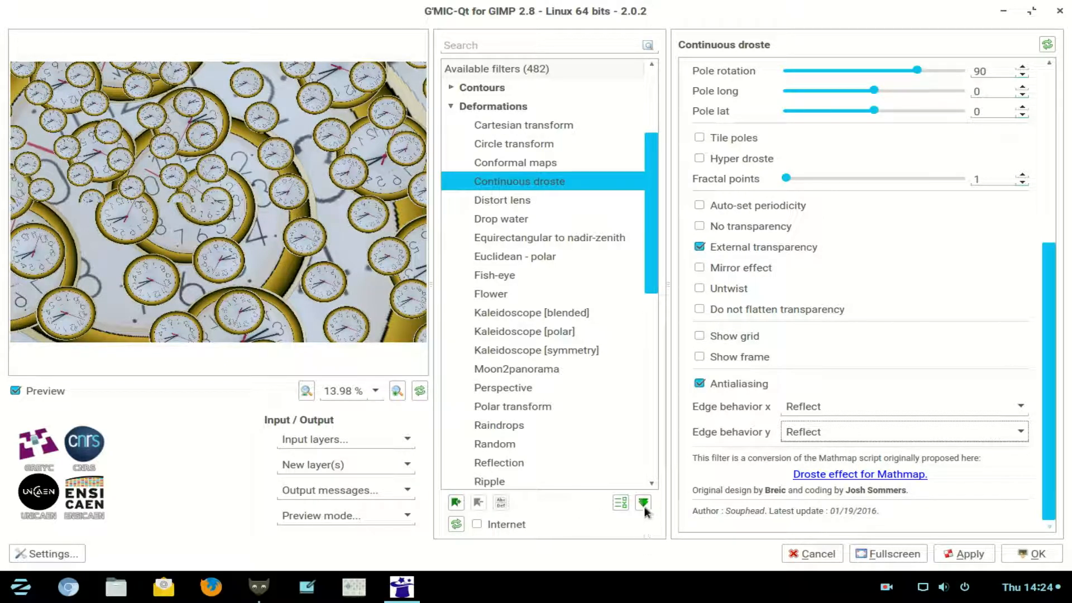
Expand and collapse every filter category in the G'MIC tree
left_click(644, 504)
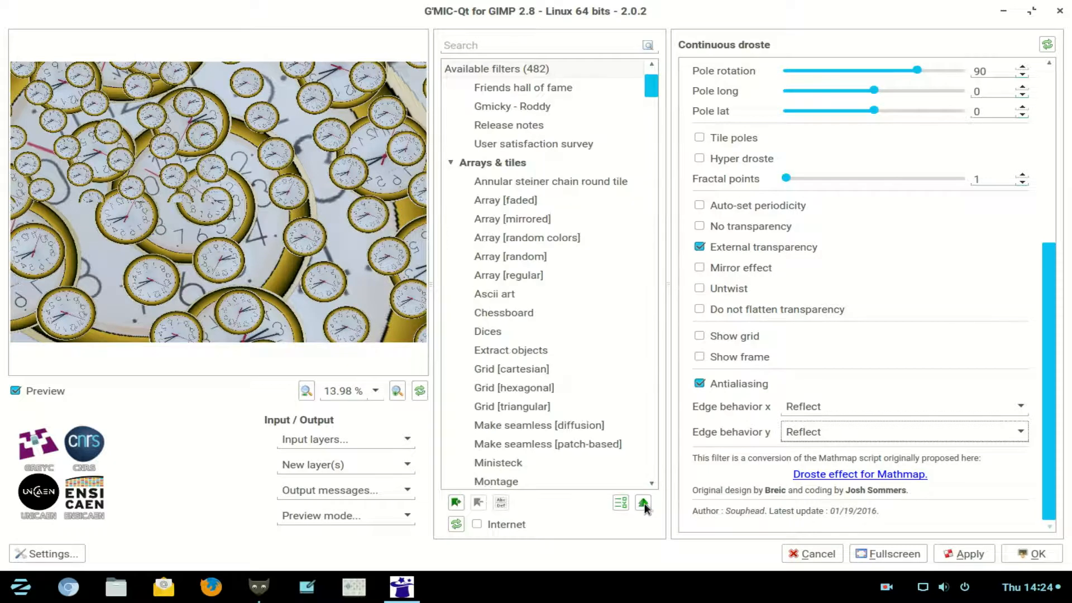
left_click(644, 503)
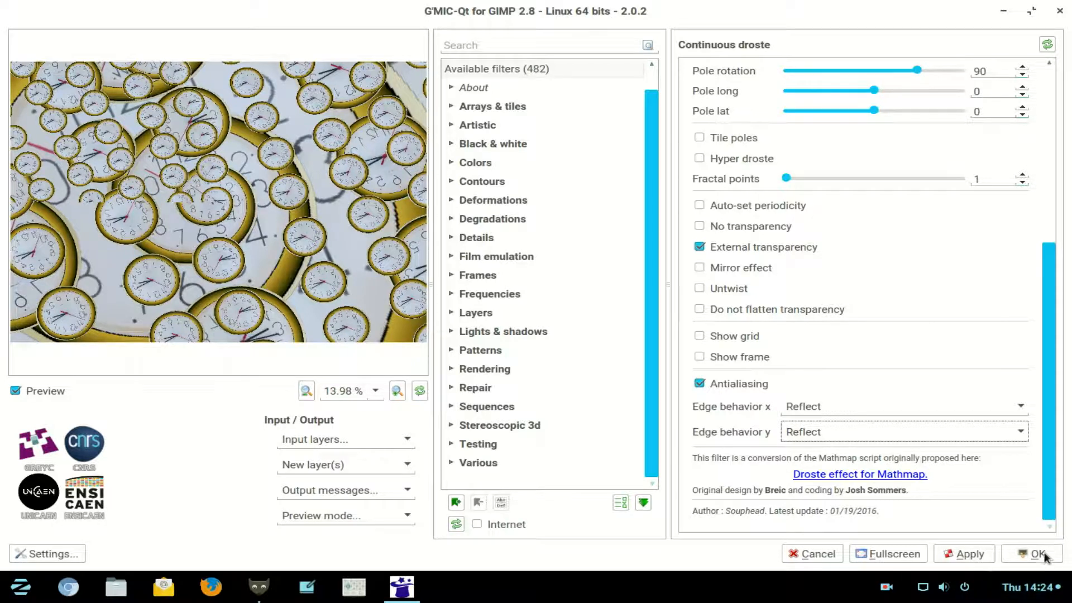
Apply the reflected droste result, then delete the new clockface~.JPG #1 layer
left_click(1039, 554)
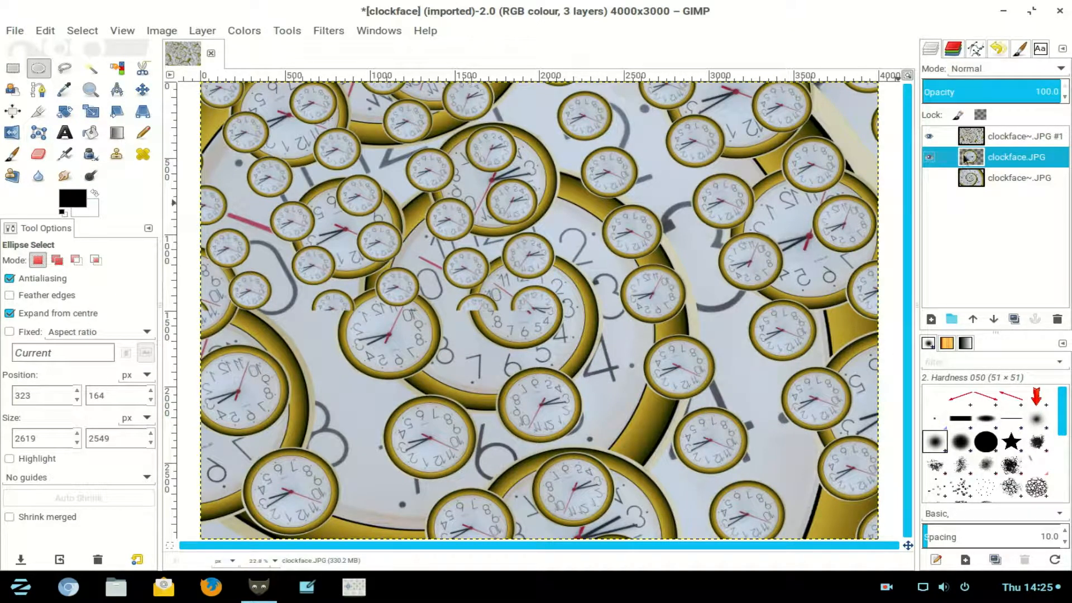
left_click(1056, 318)
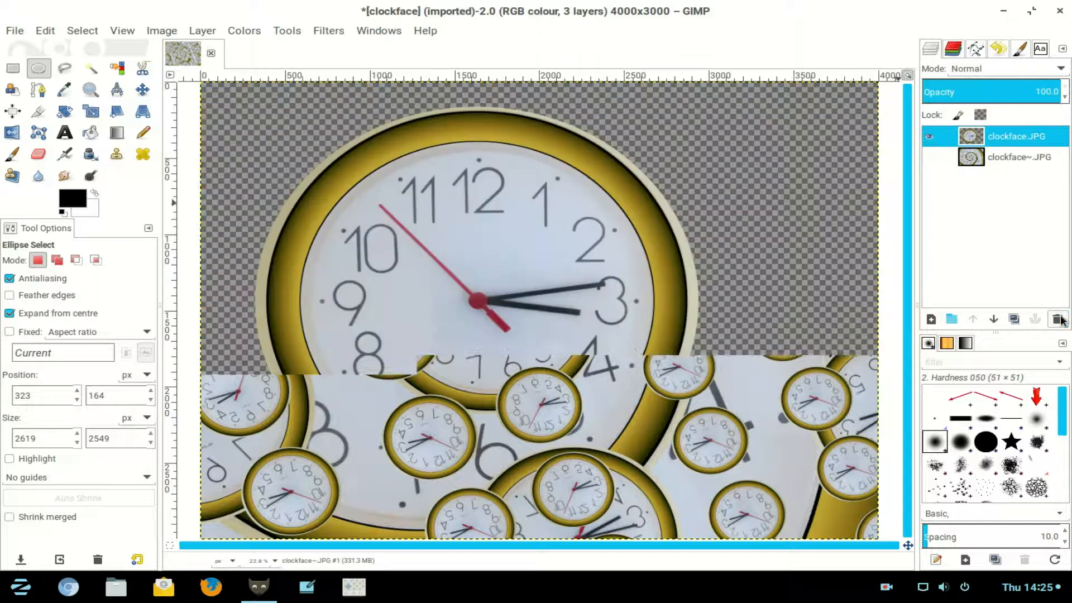
left_click(1058, 320)
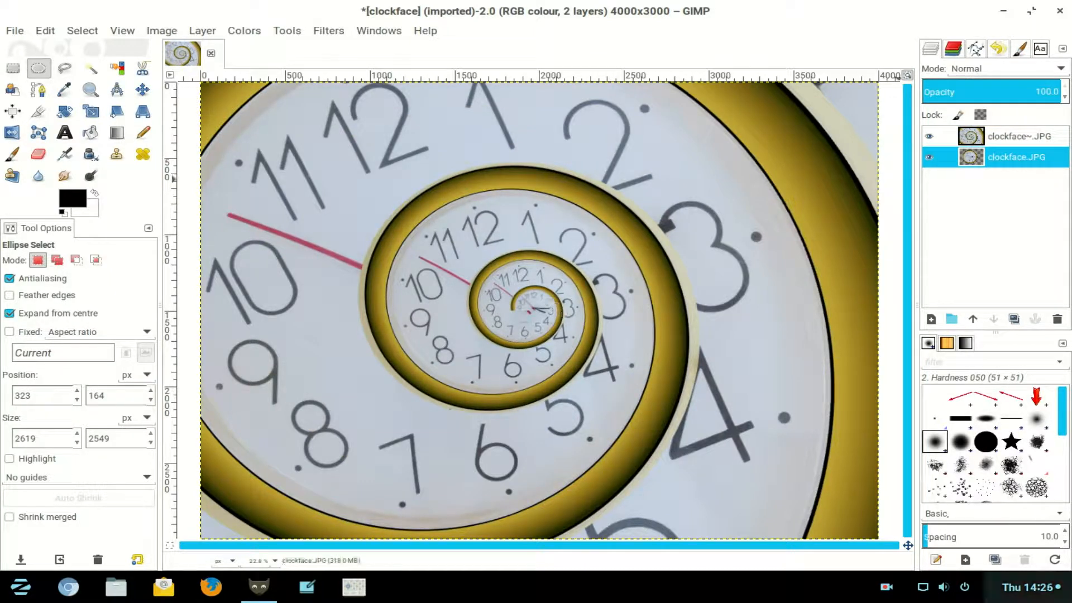
left_click(886, 586)
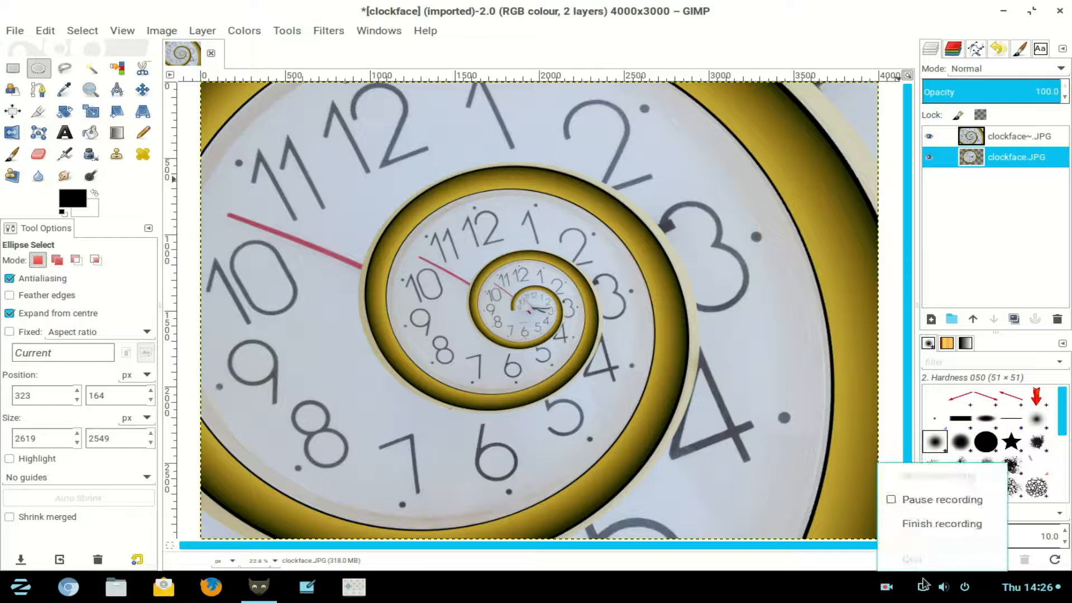